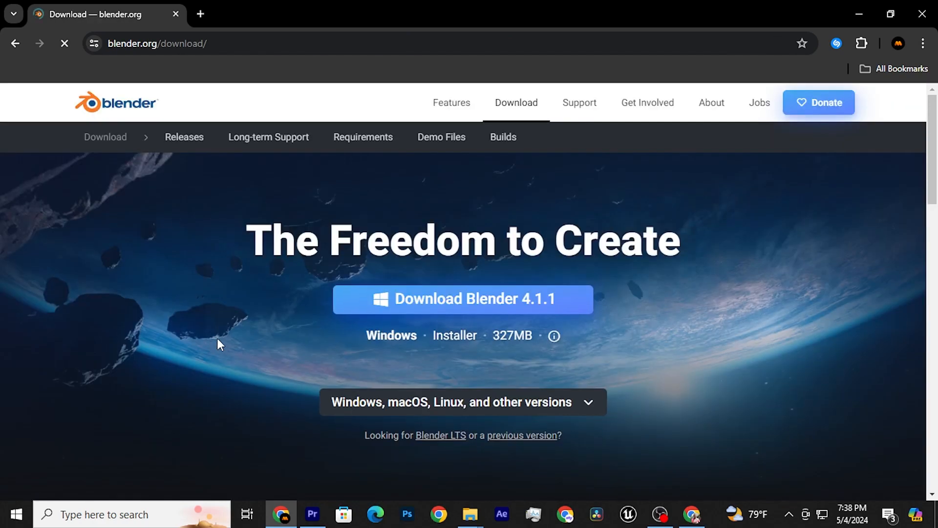
- Download Blender 4.1.1 and extract the CapUp walking hoodie mockup archive
left_click(463, 402)
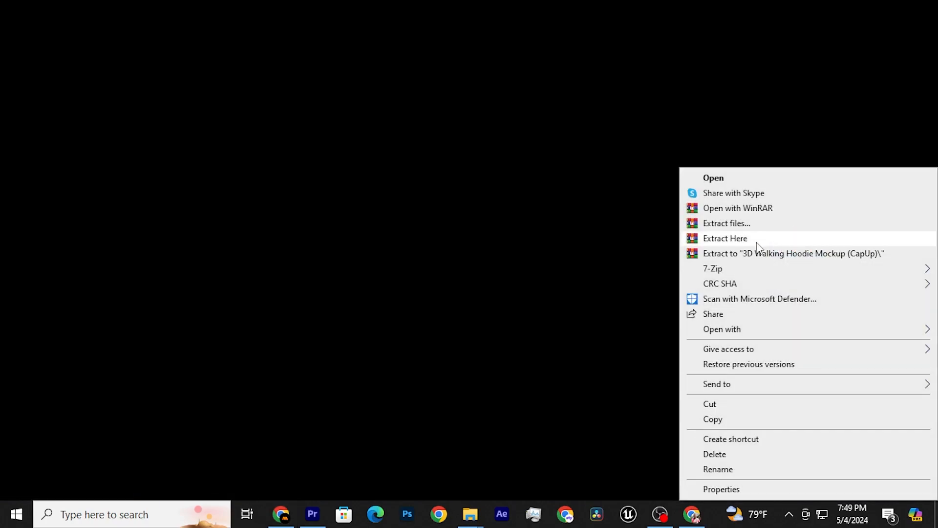
left_click(725, 238)
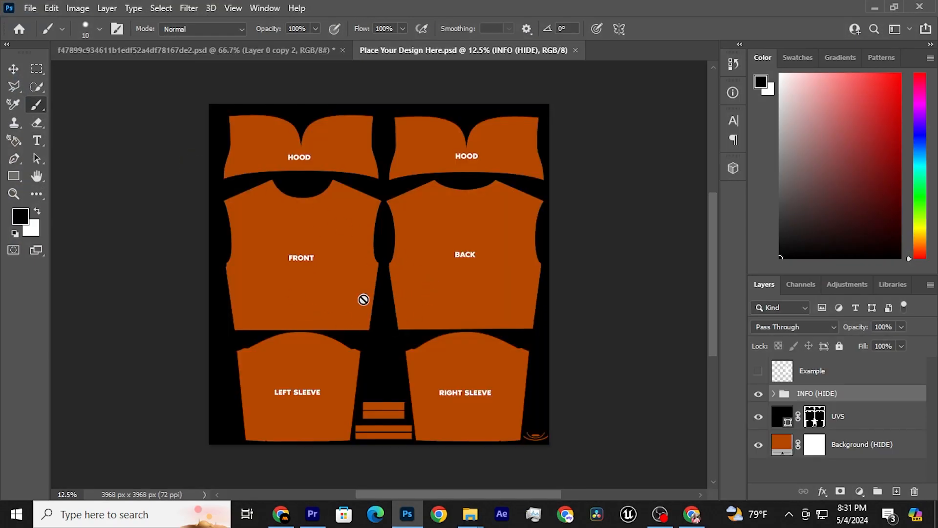
- Place the juice-box design on the front and back panels, save, and open the hoodie .blend file
left_click(758, 393)
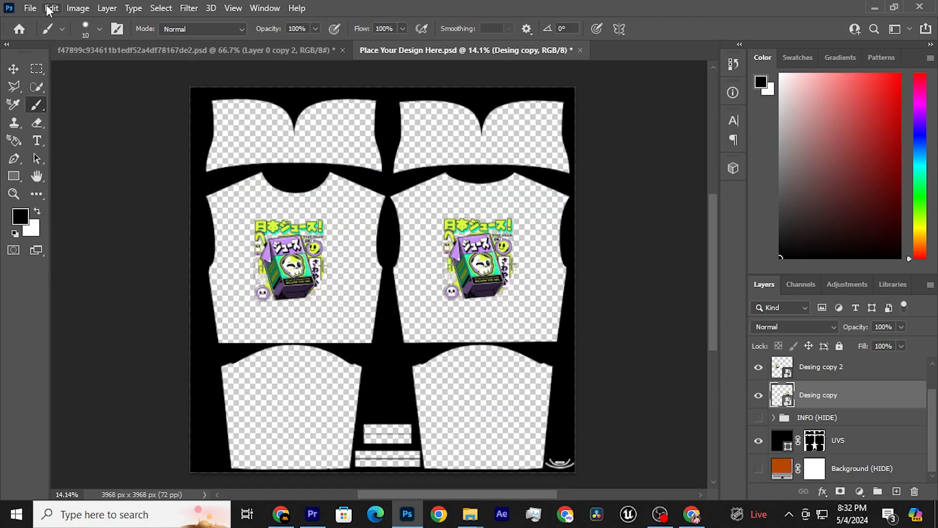
left_click(29, 8)
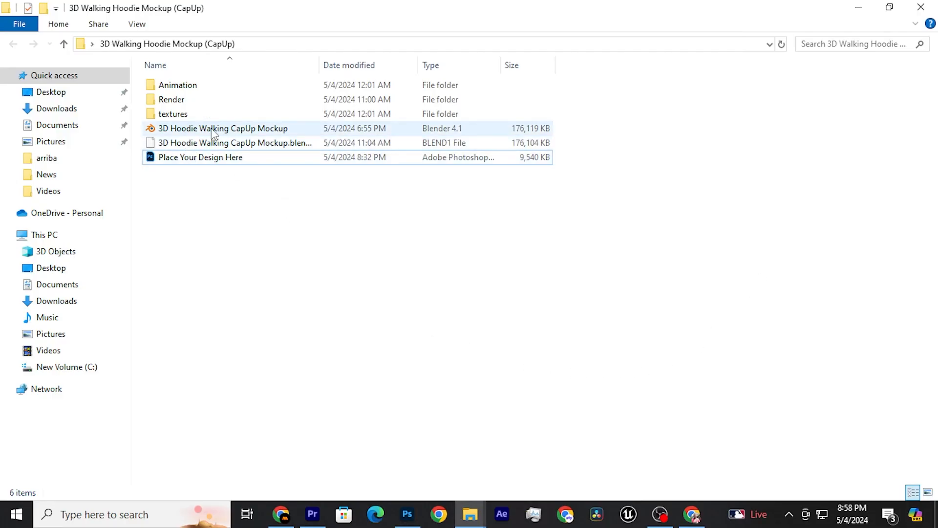
double_click(223, 128)
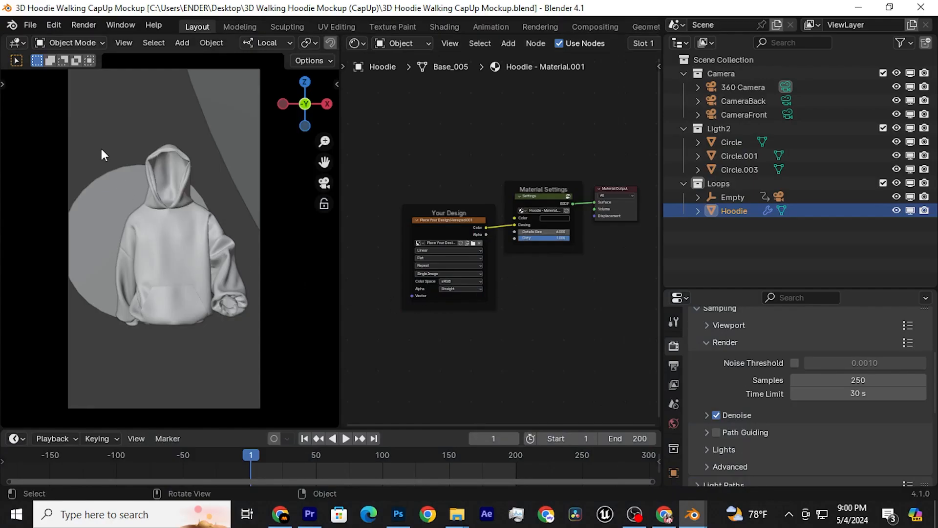
- In Preferences > System, set Cycles to CUDA with the NVIDIA GeForce GTX 1050 Ti enabled
left_click(53, 25)
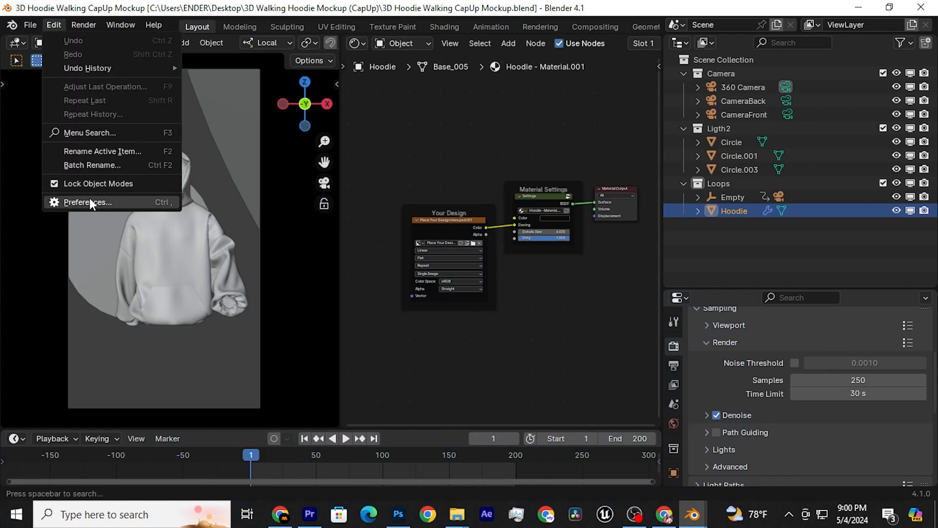
left_click(88, 202)
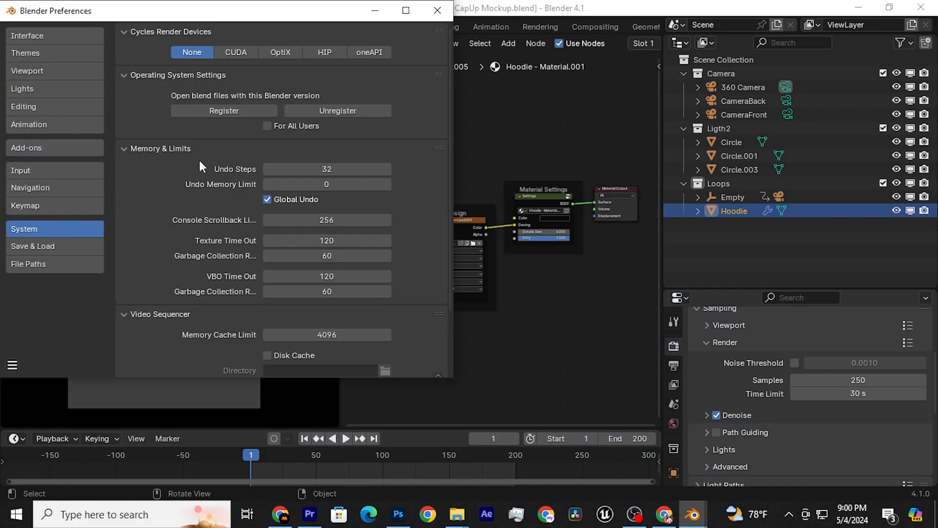
left_click(235, 52)
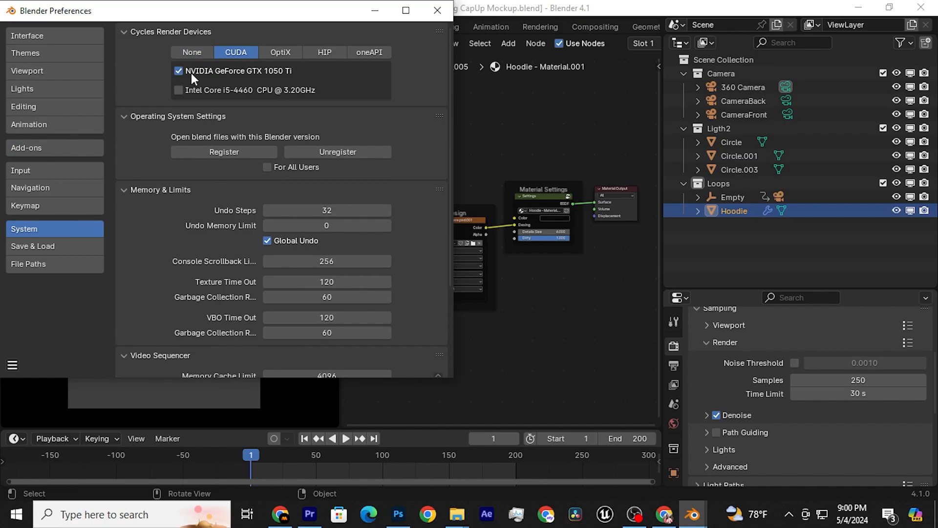
left_click(437, 10)
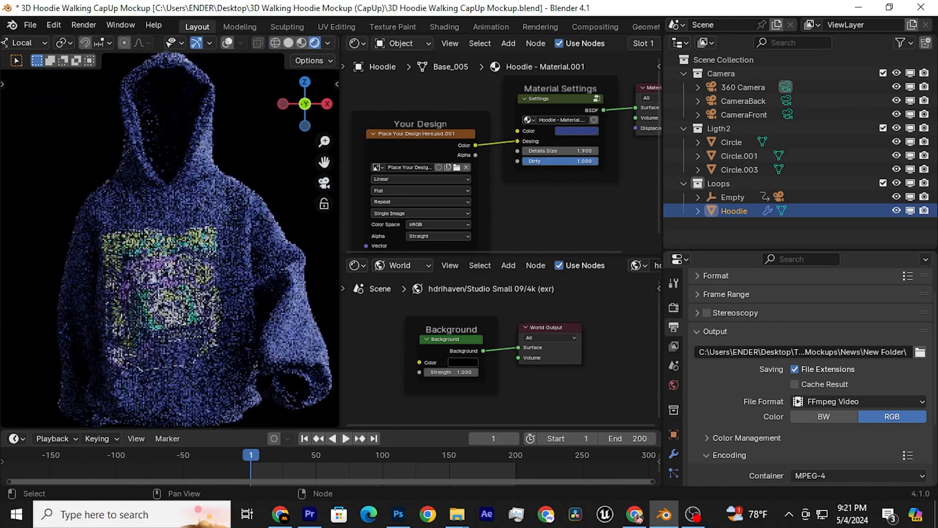
- Set the render output location to New Folder as FFmpeg MPEG-4 video
left_click(462, 362)
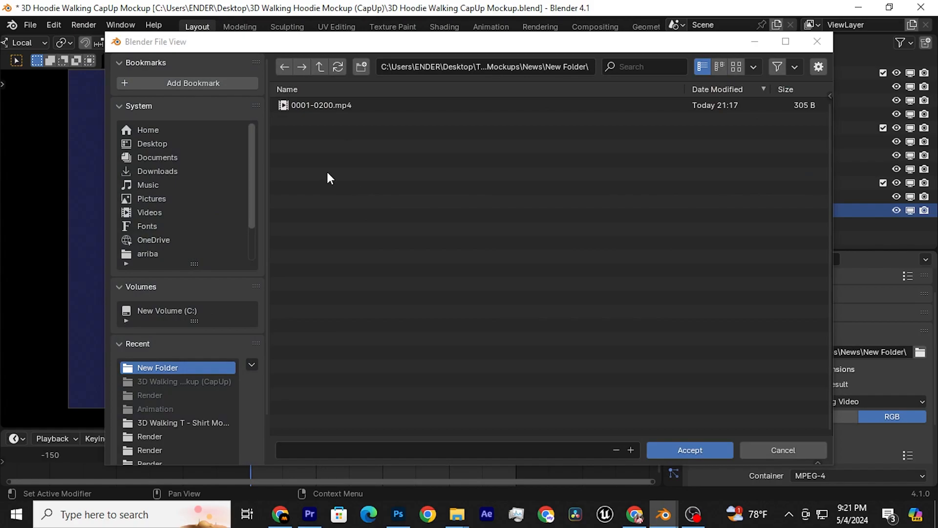
left_click(688, 450)
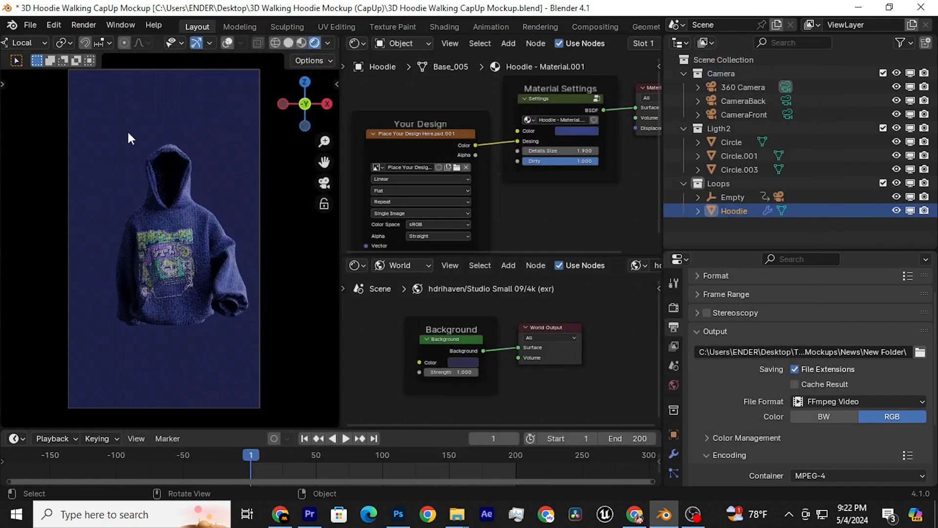
- Render the full hoodie animation from the Render menu
left_click(83, 25)
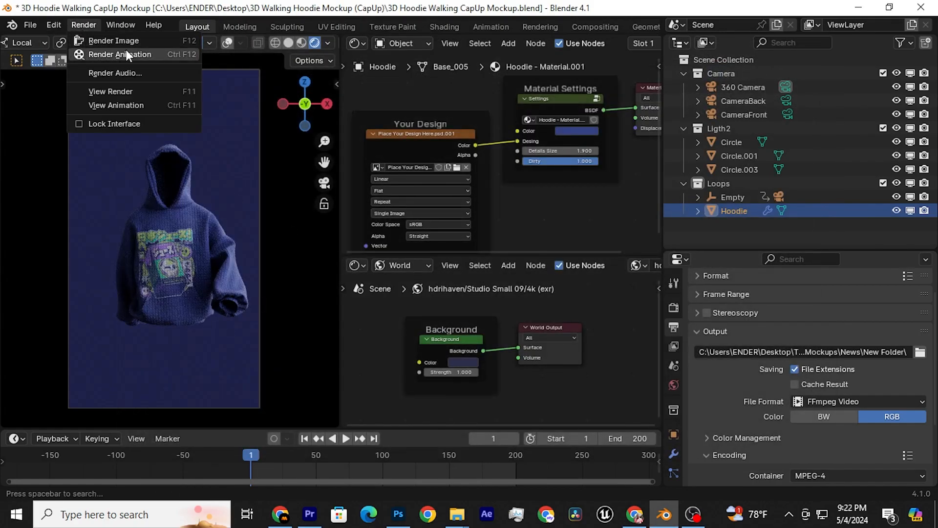
left_click(114, 40)
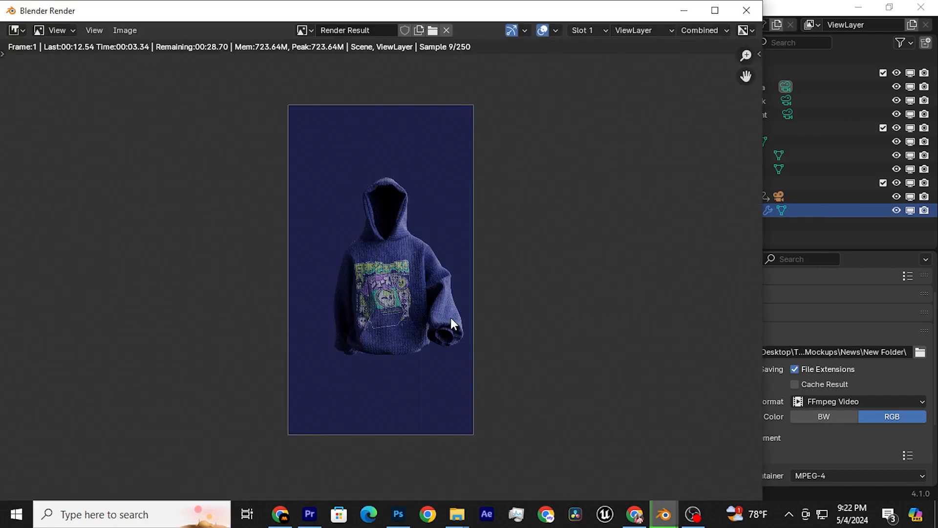